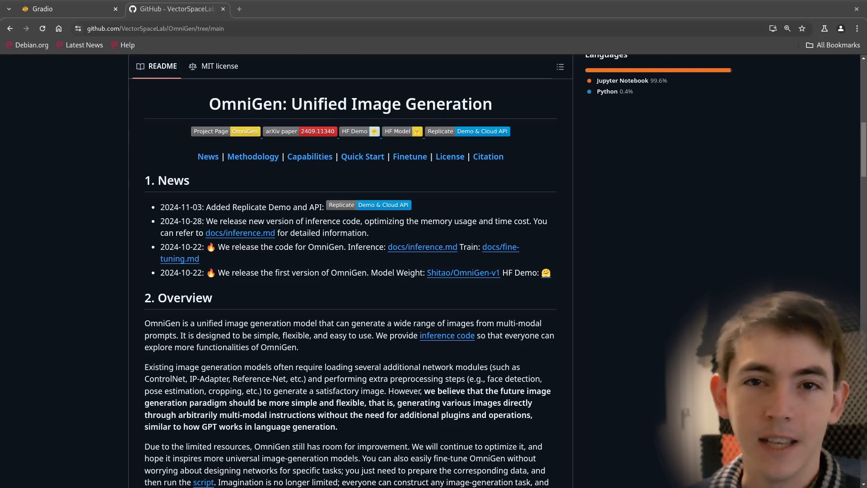
- Switch to the local OmniGen demo and enter the curly-haired penguin prompt
{"action": "left_click", "coordinate": [61, 9]}
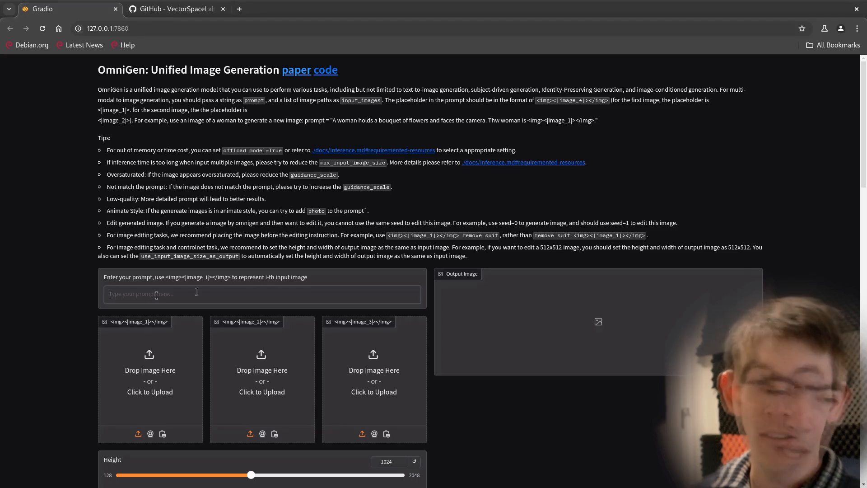
{"action": "left_click", "coordinate": [221, 294]}
{"action": "type", "text": "A penguin with curly hair looking into the camera."}
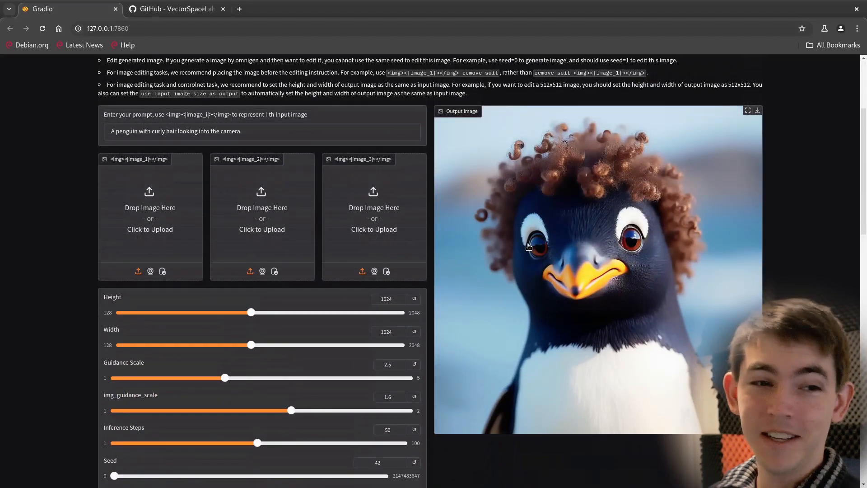
{"action": "left_click", "coordinate": [757, 110]}
{"action": "type", "text": "Change the background in <img><|image_1|></img> to be a school setting."}
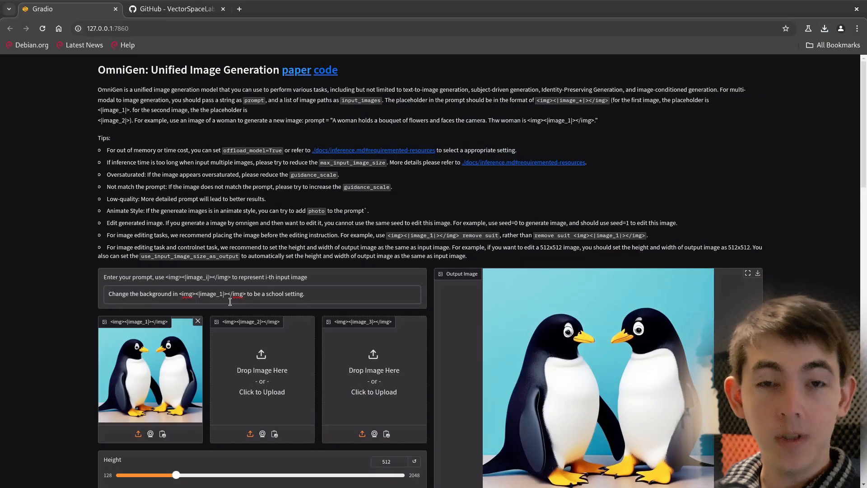
{"action": "scroll", "scroll_direction": "down", "scroll_amount": 3}
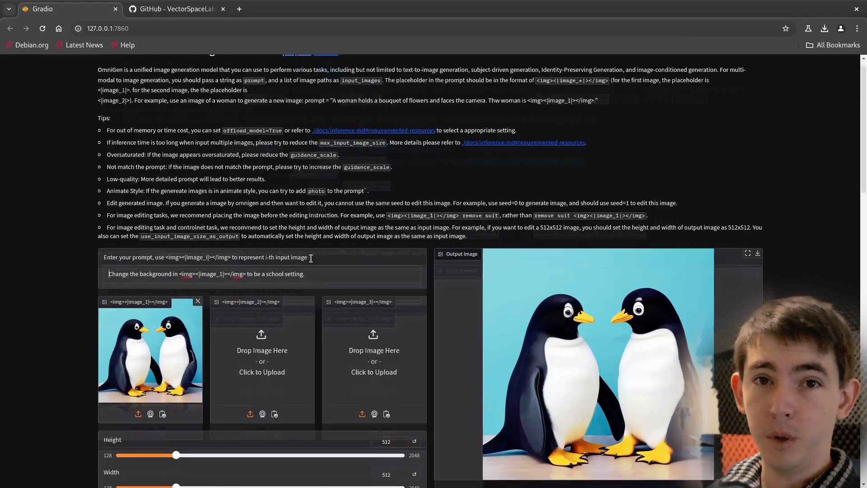
{"action": "scroll", "scroll_direction": "down", "scroll_amount": 3}
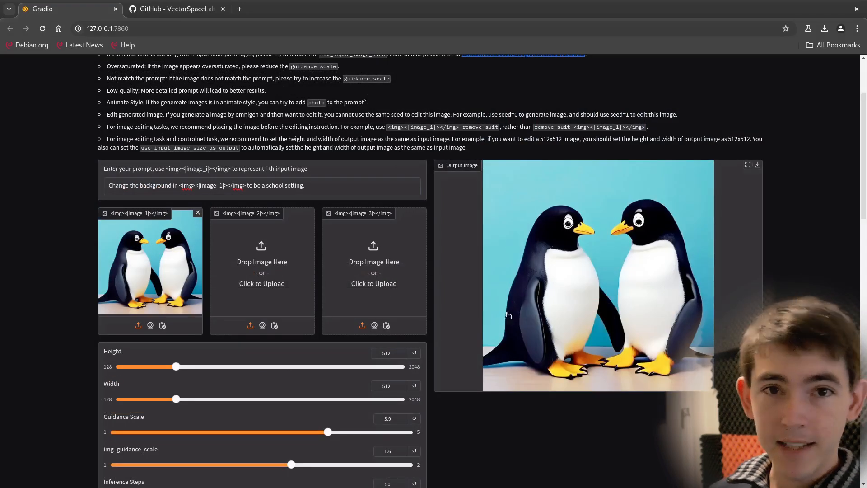
- Drag the Guidance Scale slider up to 5 for the school-background edit
{"action": "left_click_drag", "start_coordinate": [327, 432], "coordinate": [409, 432]}
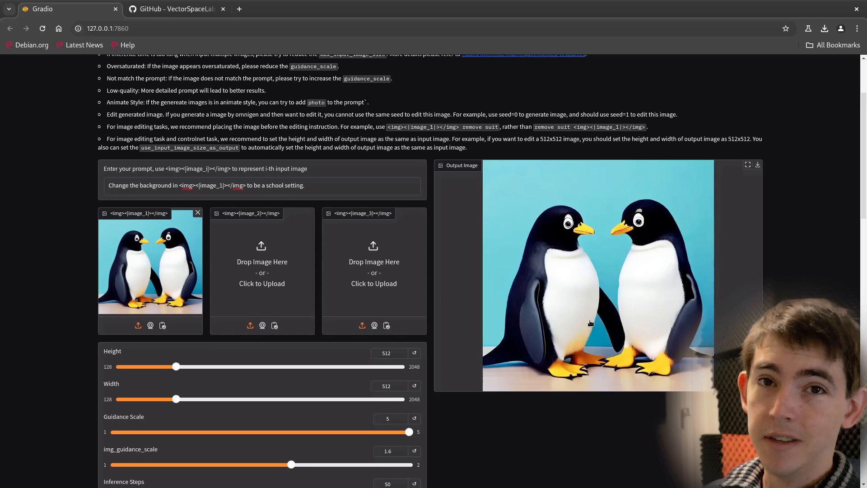